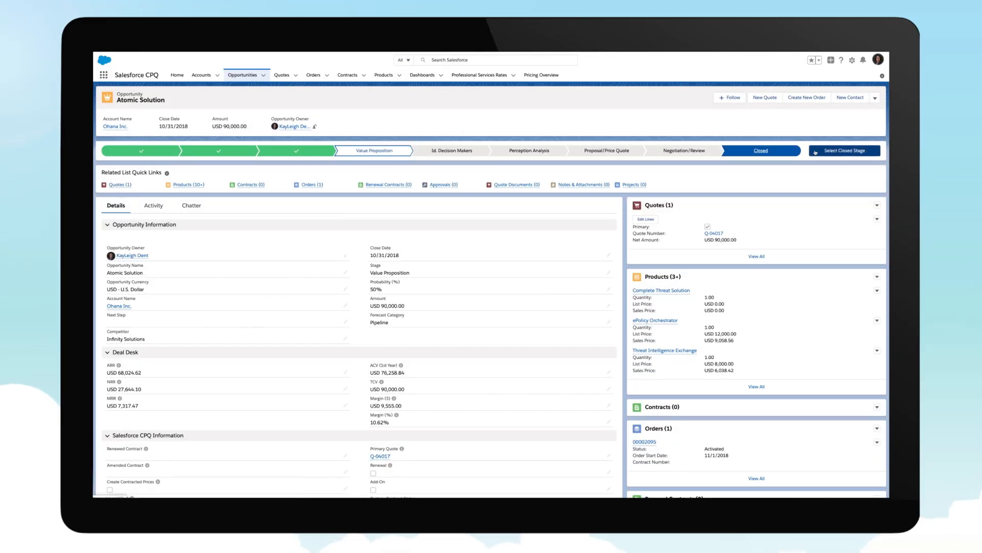
# Step: Close the Atomic Solution opportunity and open contract 00001264's renewal opportunities
pyautogui.click(844, 150)
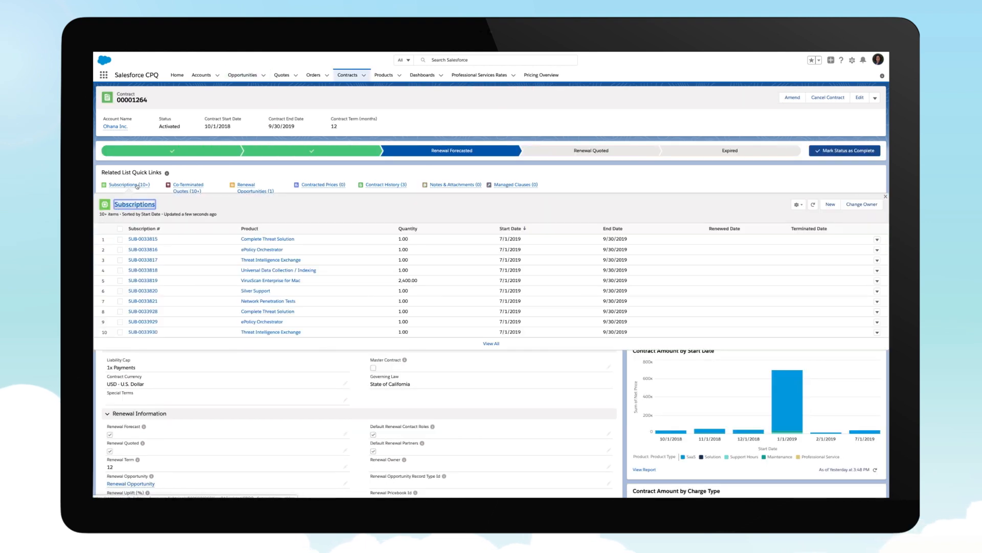
pyautogui.click(884, 195)
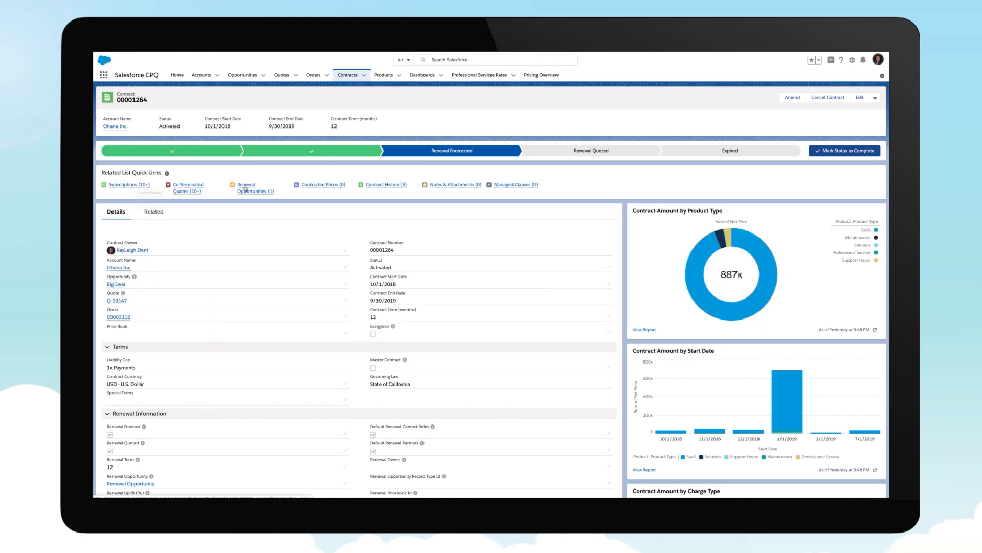
pyautogui.click(254, 184)
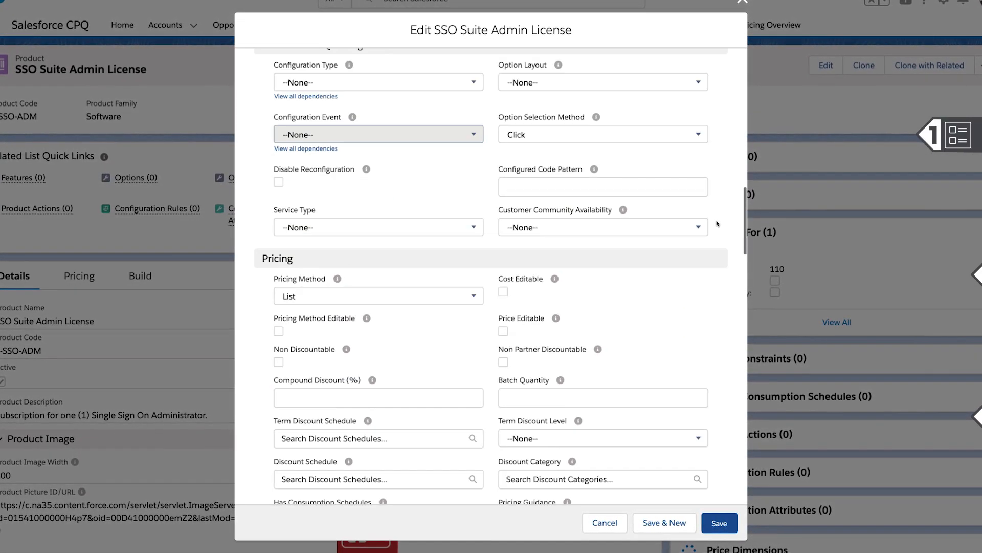
# Step: Give SSO Suite Admin License Fixed Price pricing, Renewable subscription type, and edit the term
pyautogui.click(322, 242)
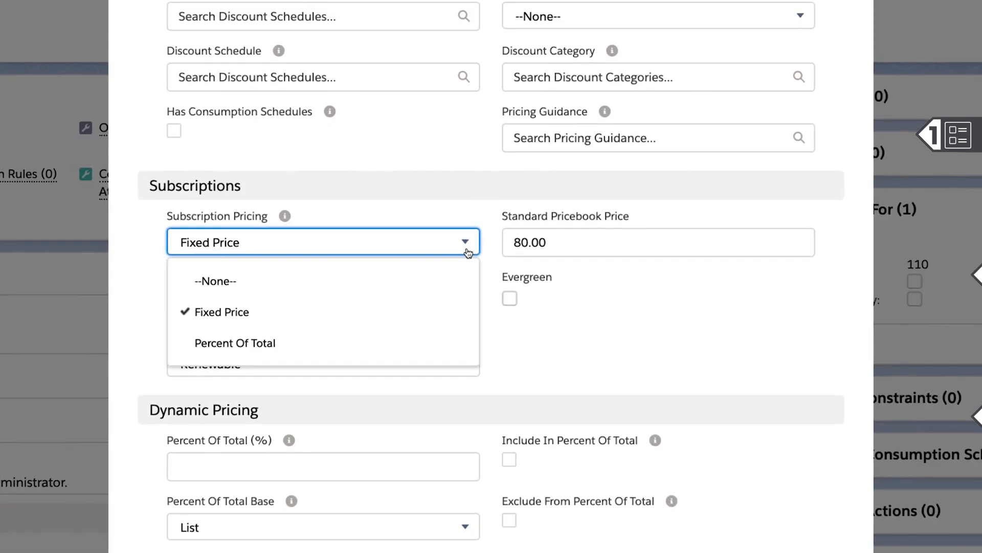
pyautogui.click(223, 311)
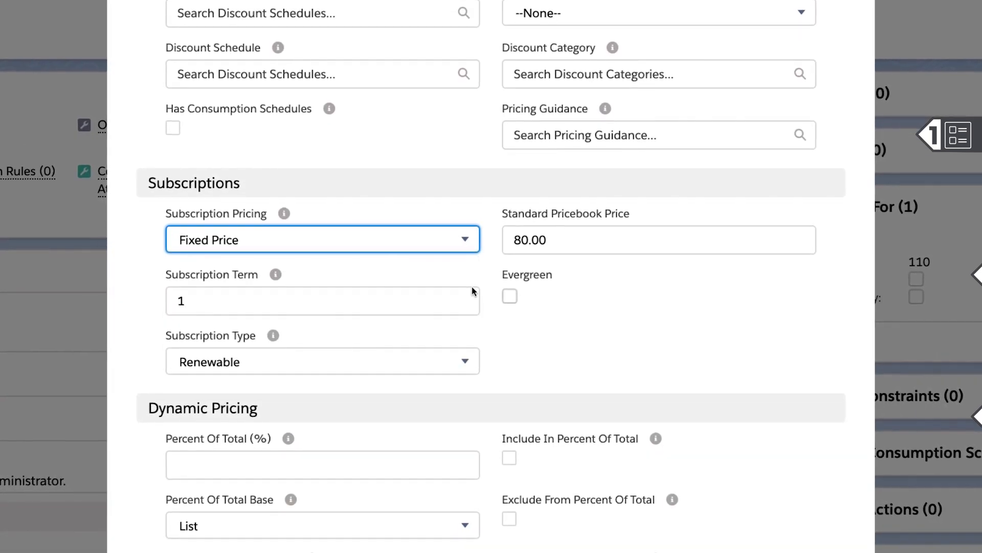
pyautogui.click(321, 361)
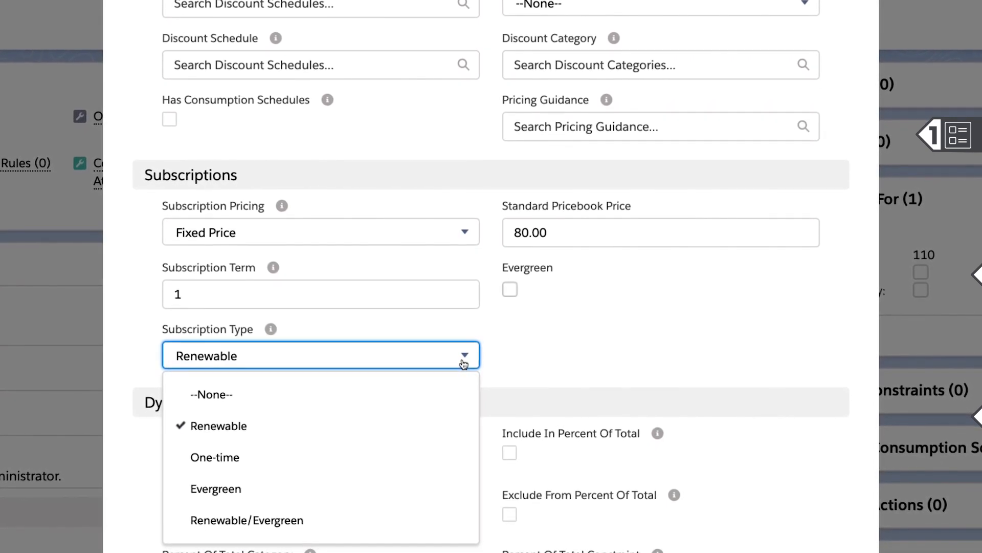
pyautogui.click(219, 425)
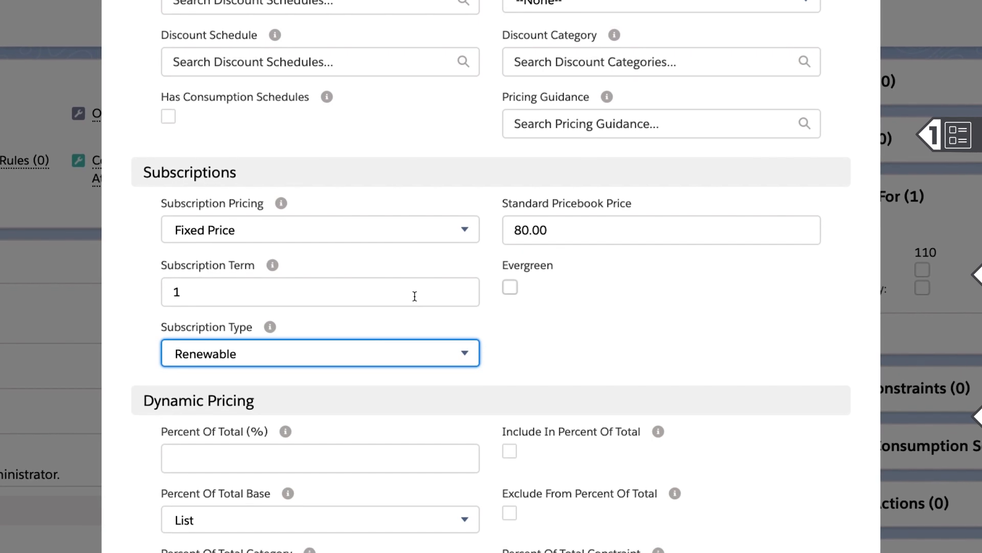
pyautogui.click(319, 292)
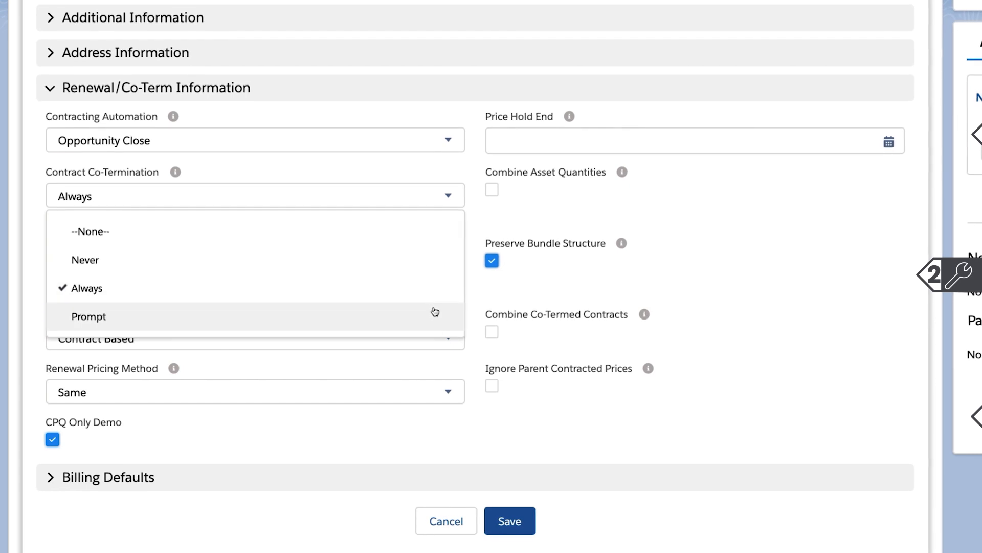
# Step: Save account renewal settings: Prompt co-termination, Contract Based model, Uplift pricing
pyautogui.click(88, 316)
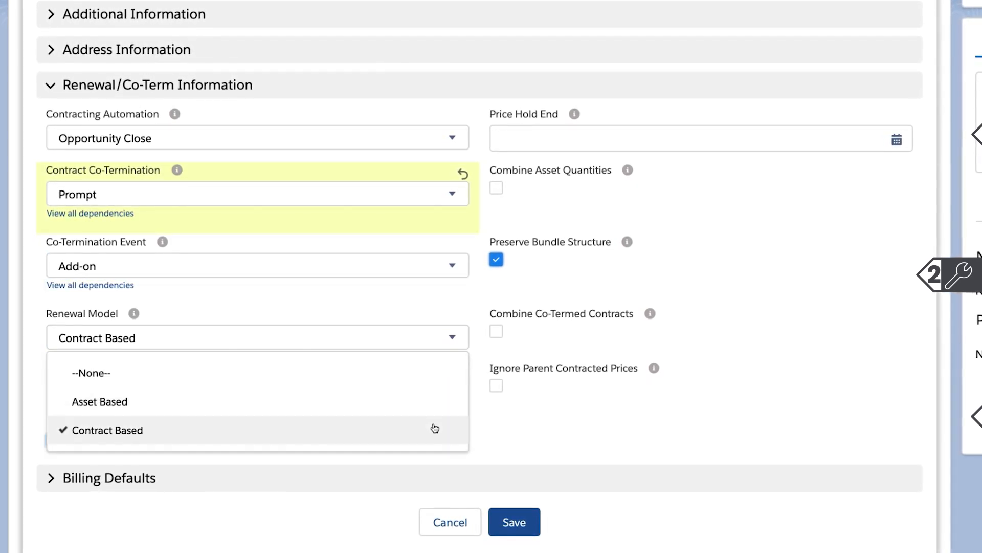
pyautogui.click(107, 430)
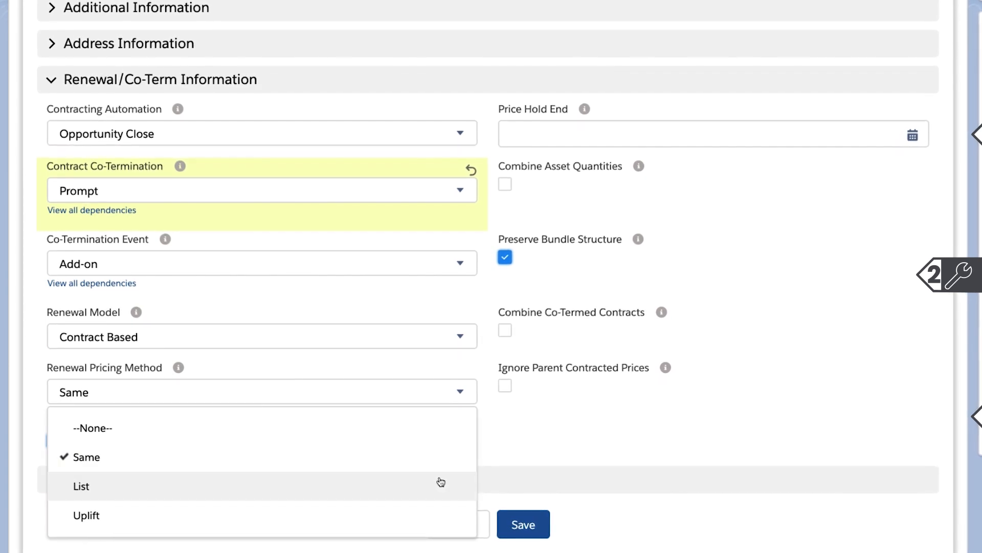
pyautogui.moveTo(436, 515)
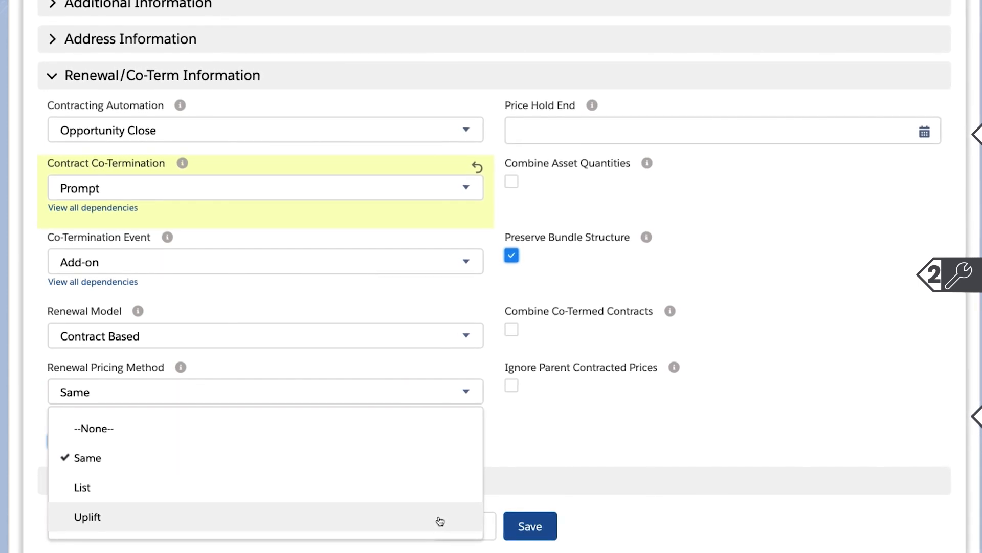
pyautogui.click(87, 516)
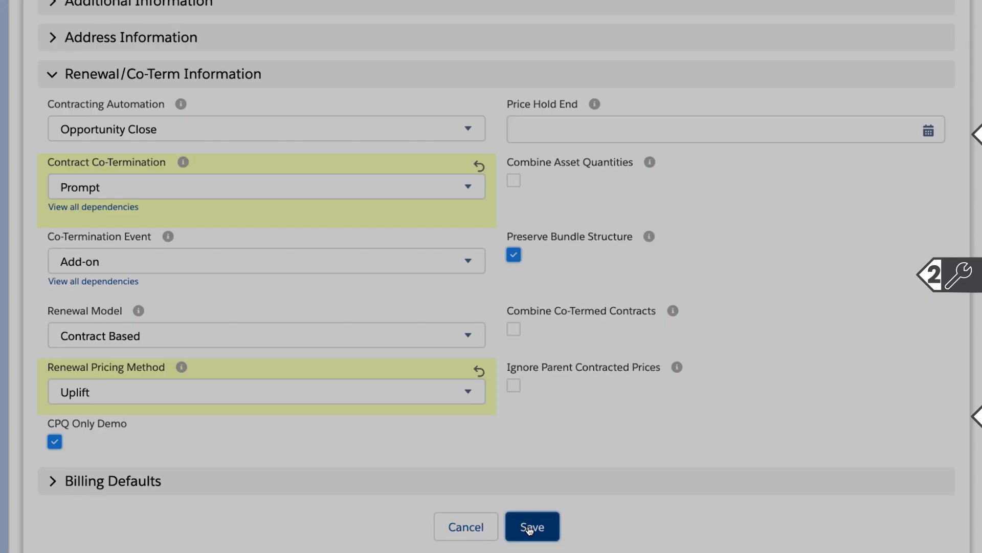
pyautogui.click(532, 526)
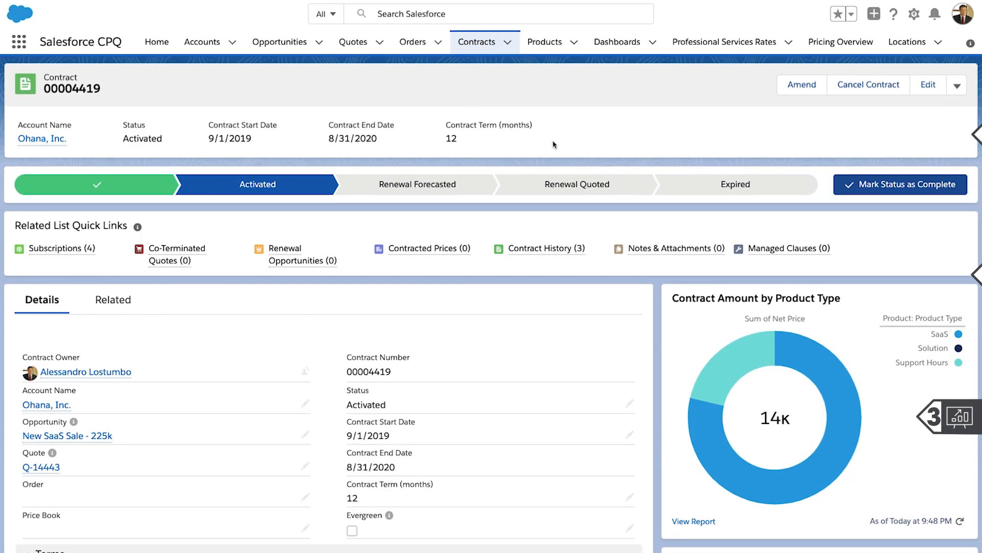
# Step: Mark Renewal Forecasted as contract 00004419's current status and view Renewal Information
pyautogui.click(417, 184)
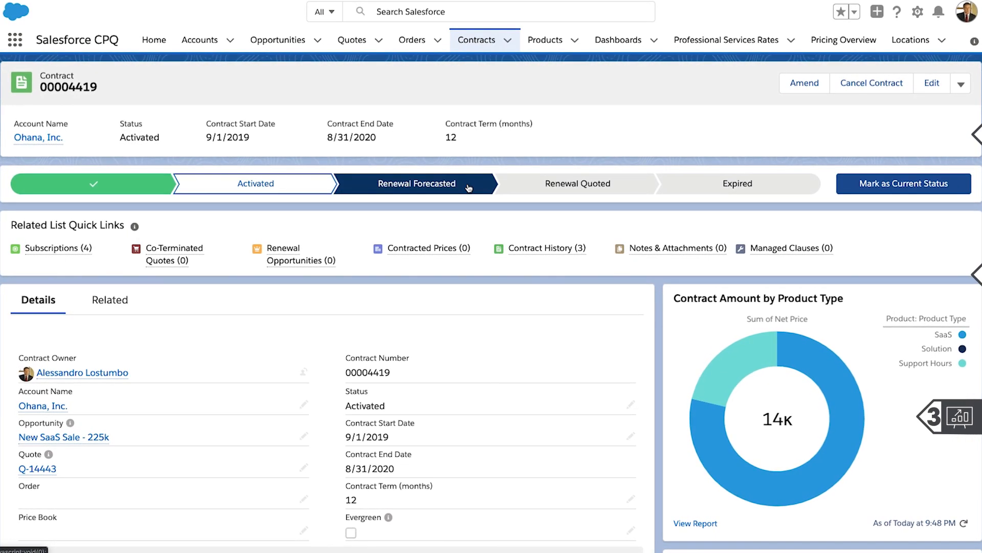
pyautogui.click(904, 183)
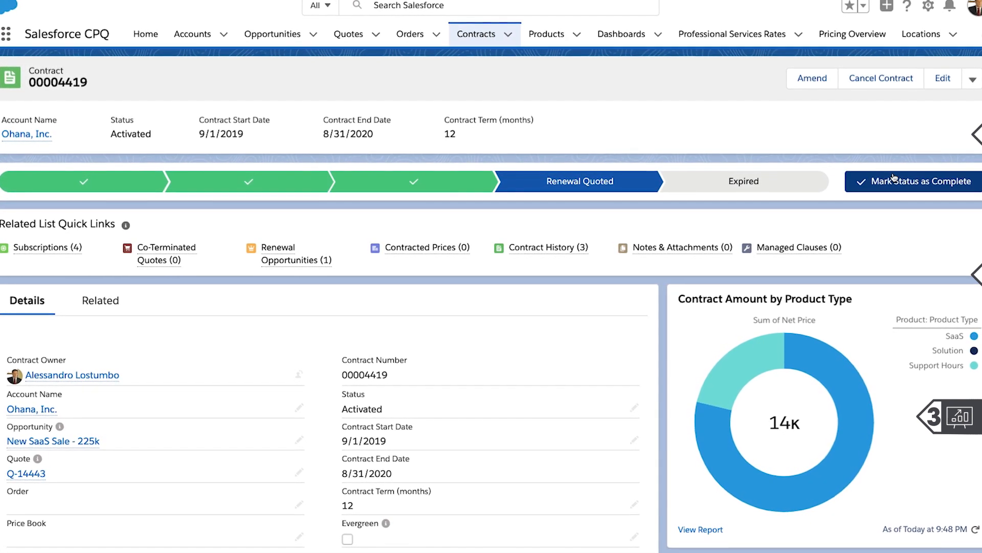
pyautogui.scroll(-3)
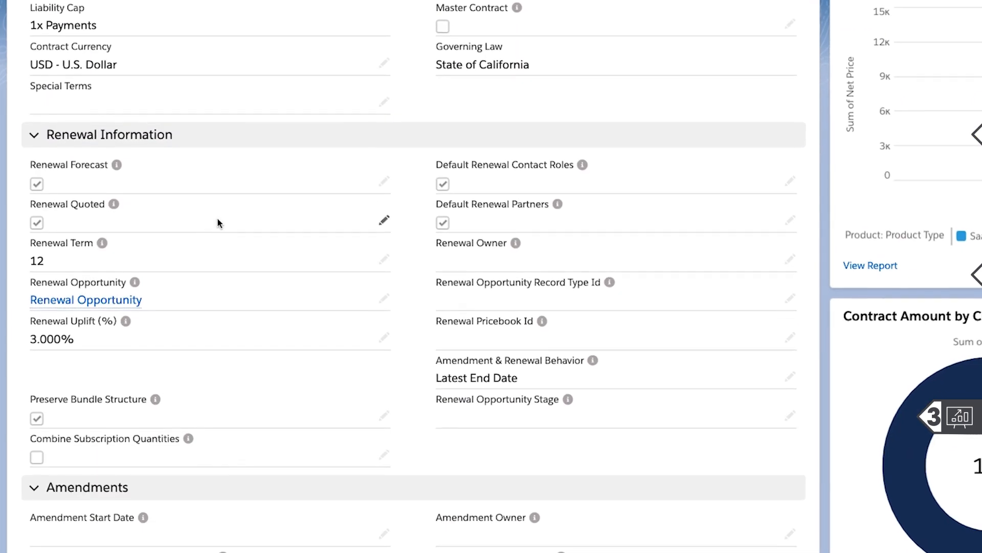
pyautogui.moveTo(86, 299)
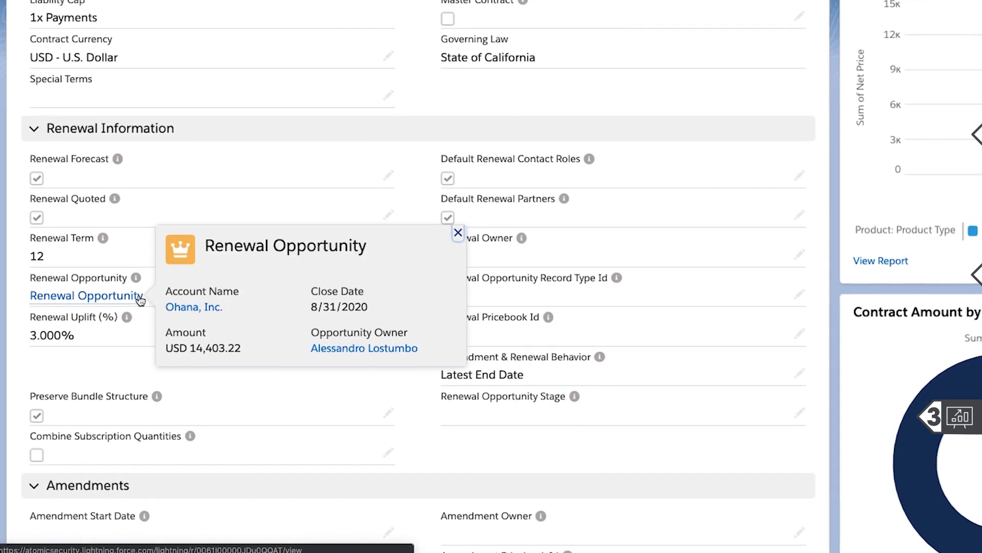